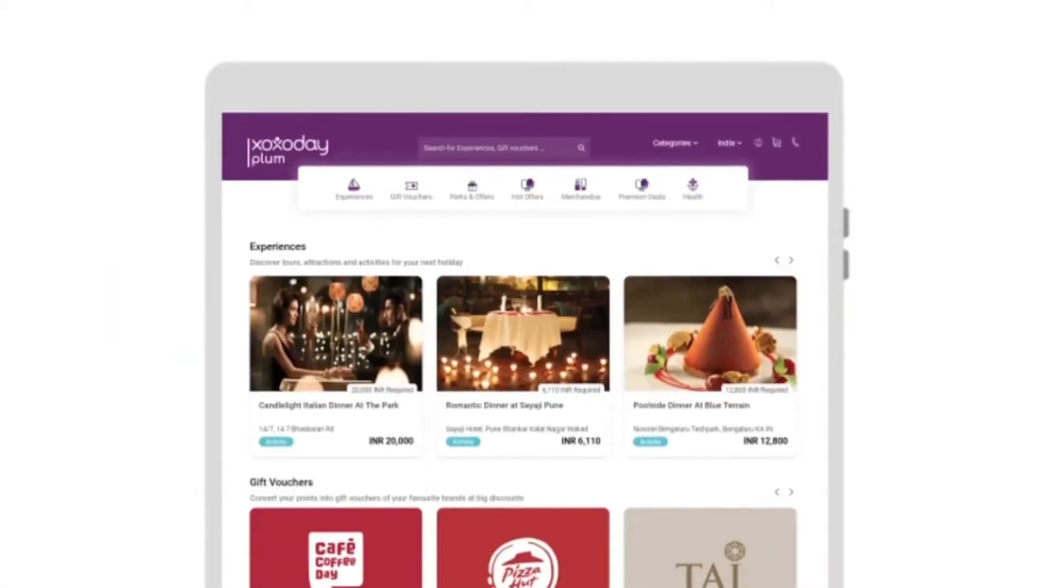
Log in to SurveyMonkey and install the Xoxoday Plum app from the App Directory.
scroll(down, 3)
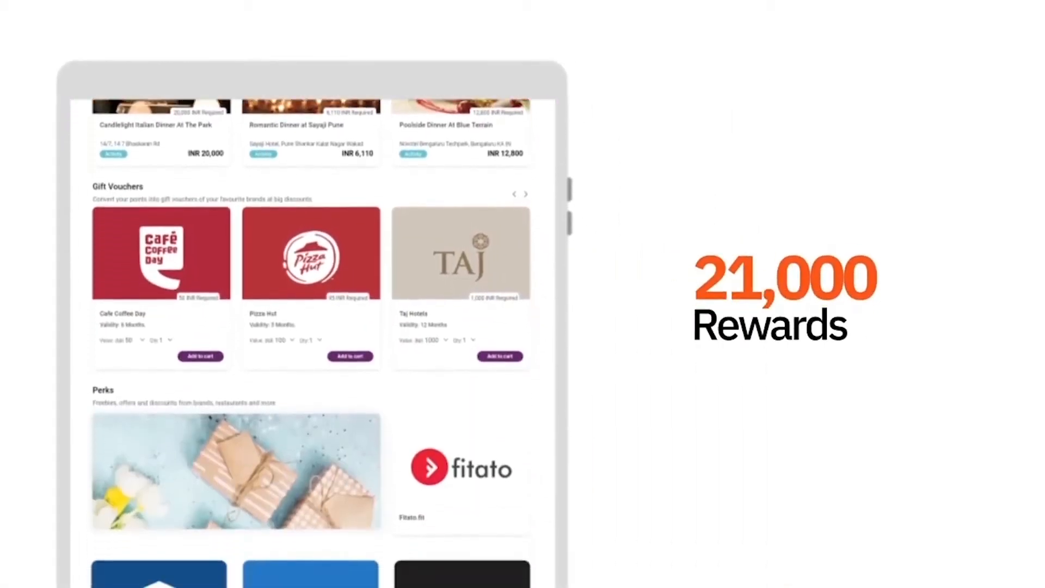
scroll(down, 3)
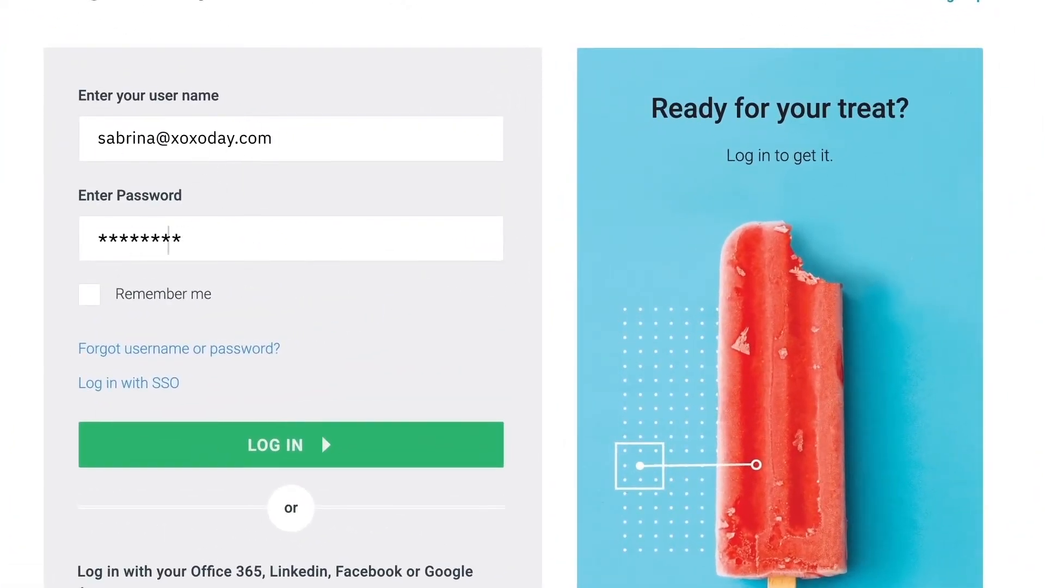
click(276, 444)
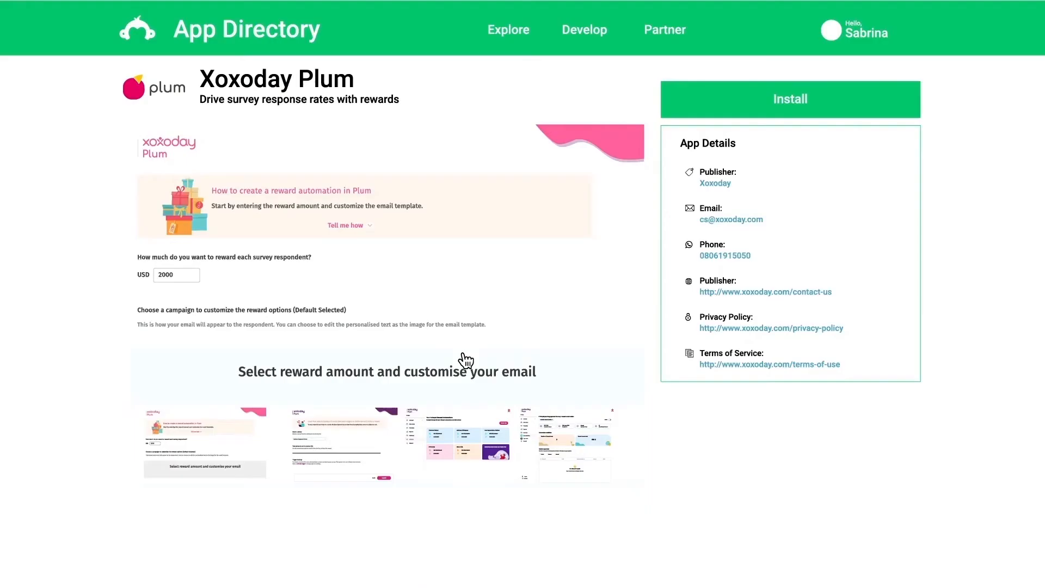
mouse_move(794, 101)
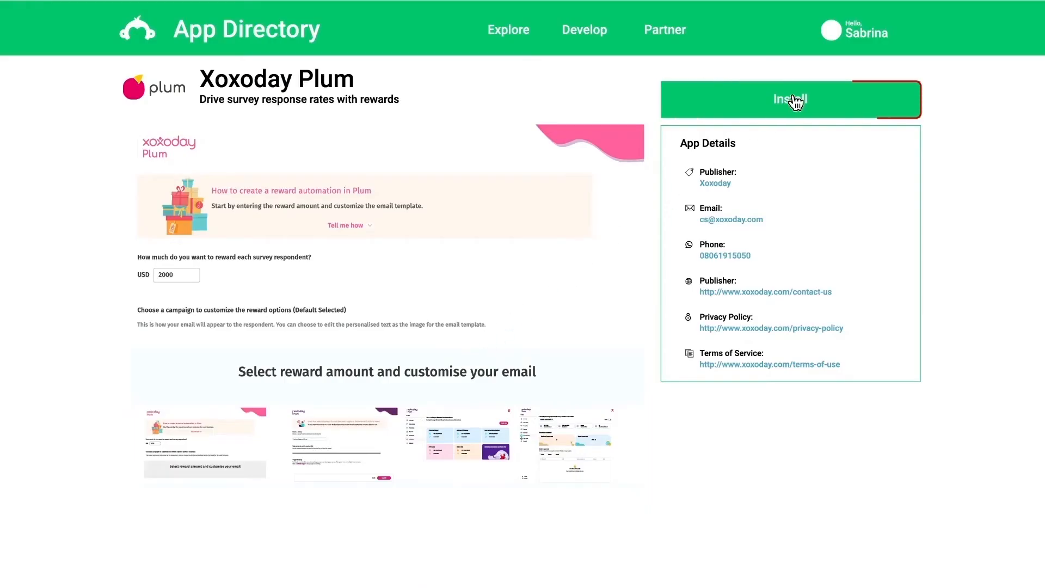
click(789, 99)
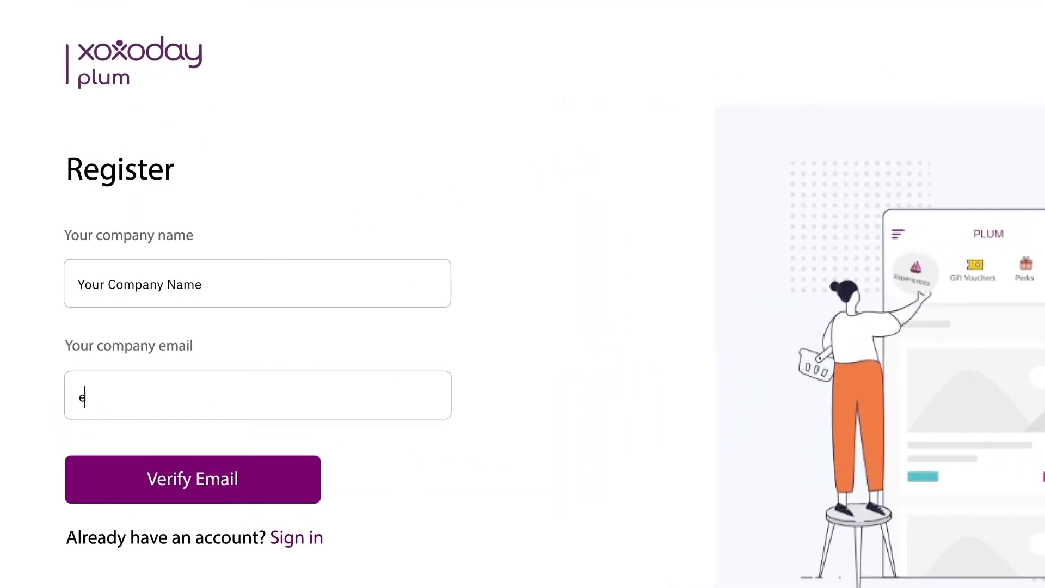
Enter the company email and submit the Xoxoday Plum registration with store URL YourCompany.
click(191, 479)
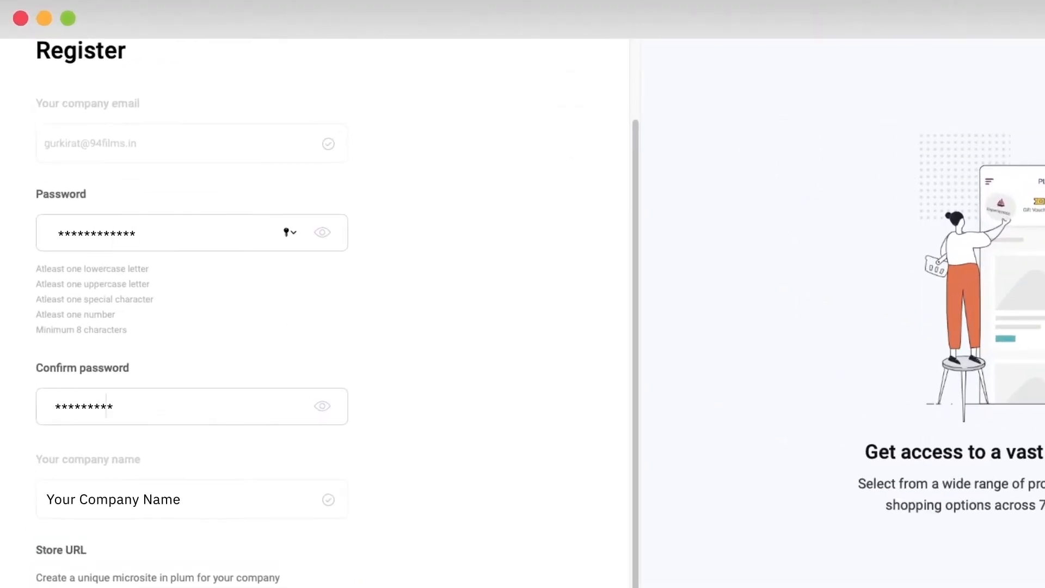
scroll(down, 3)
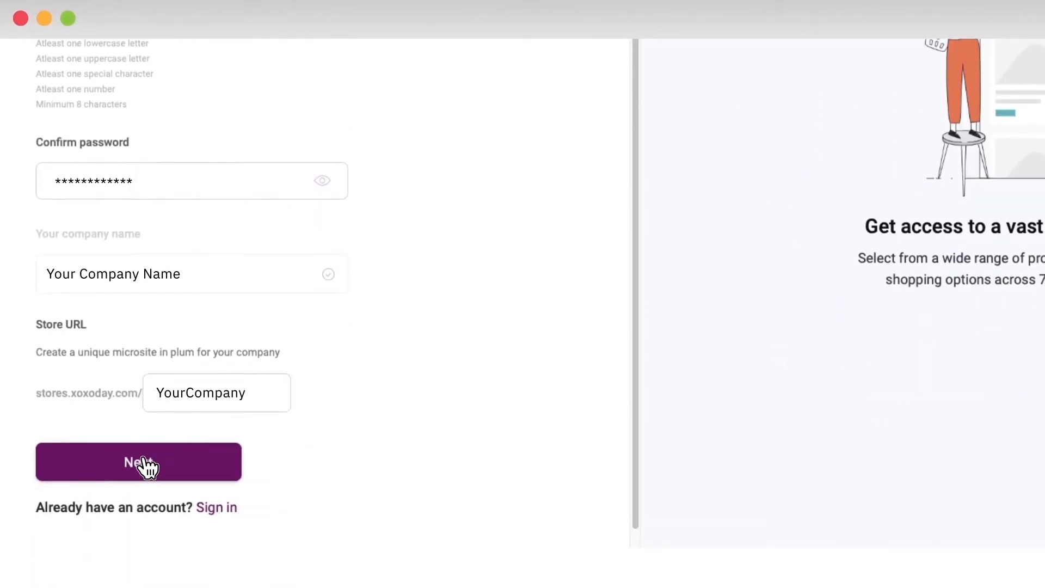
click(138, 461)
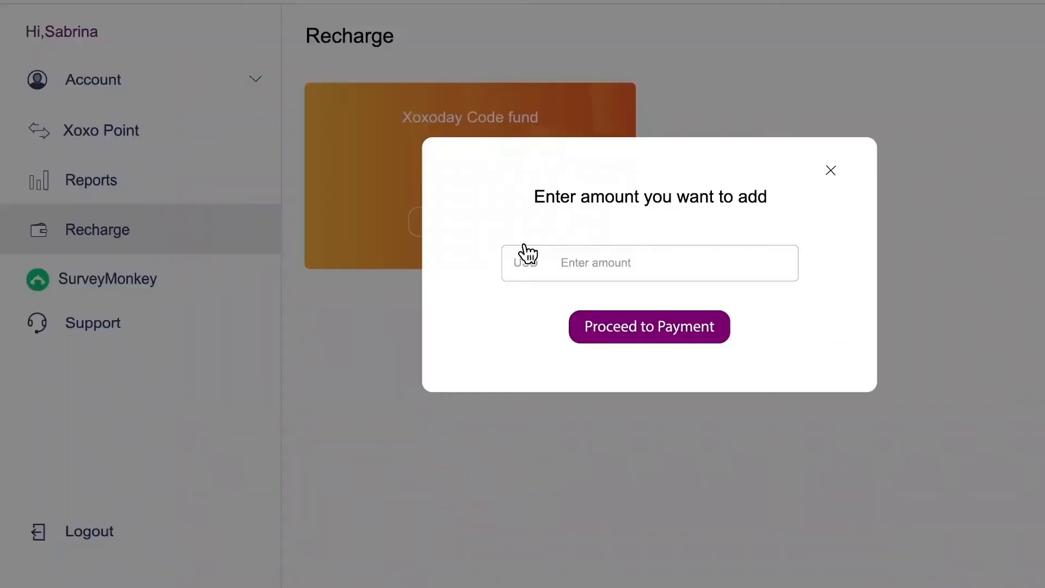
Add 500 to the Xoxoday Code fund and set a USD 500 per-respondent SurveyMonkey reward.
click(830, 170)
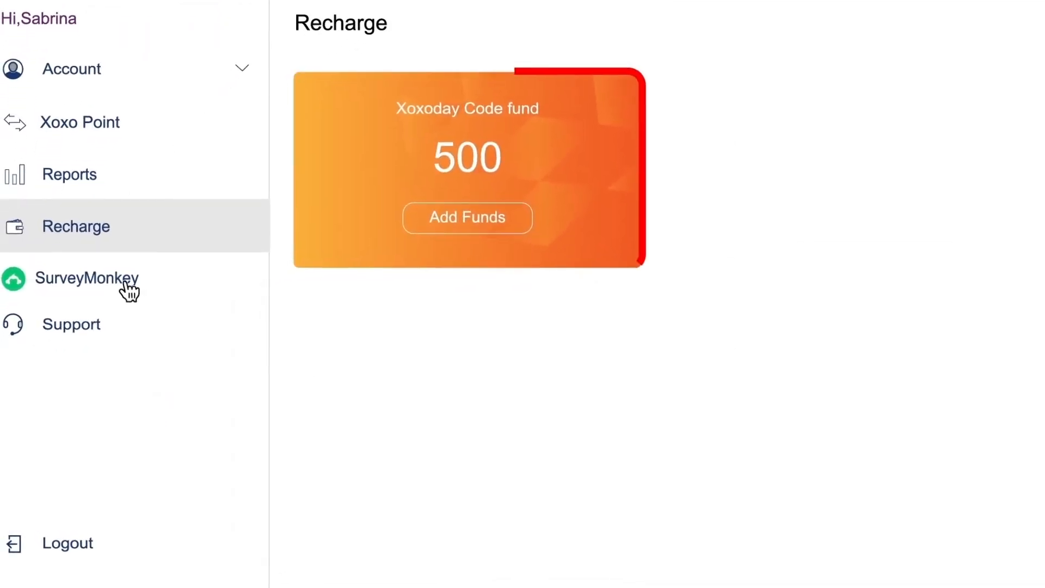
click(87, 278)
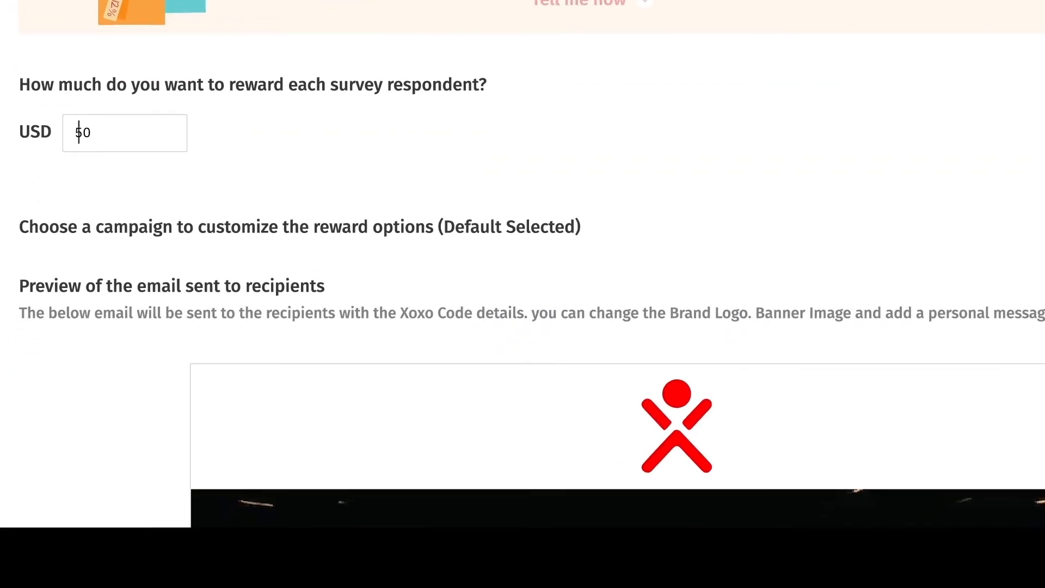
text(500)
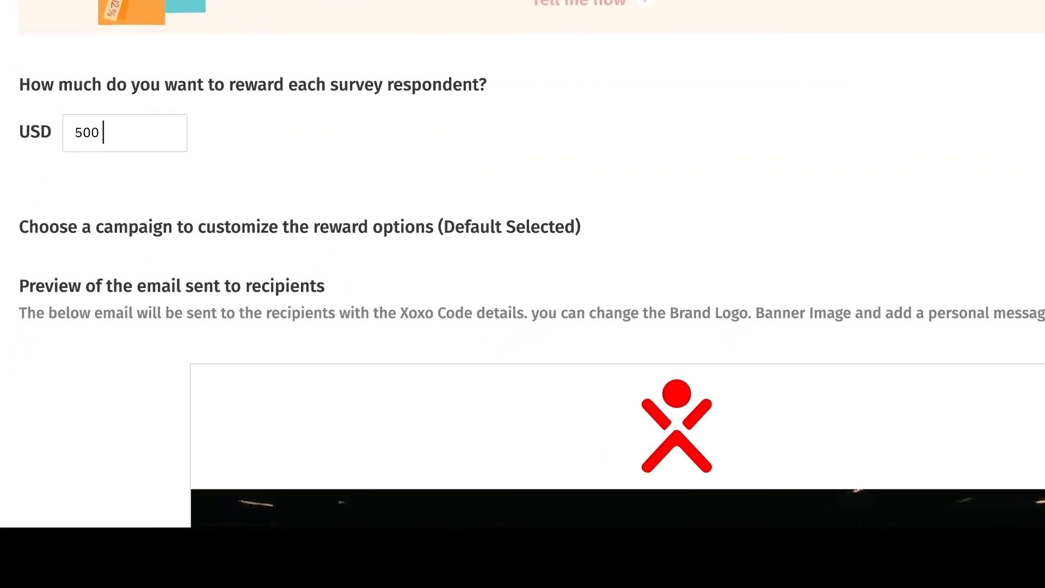
scroll(down, 3)
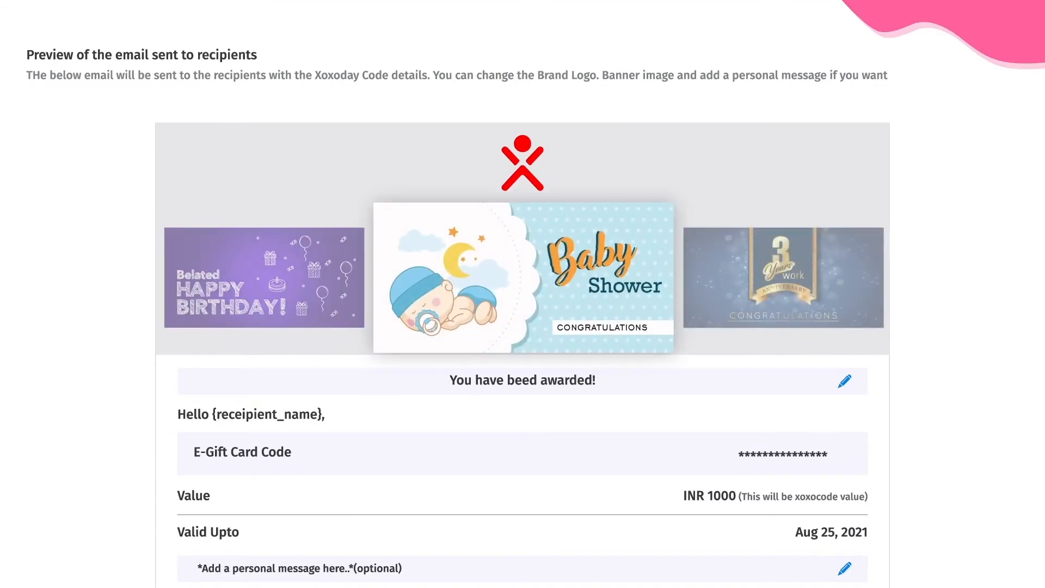
scroll(down, 3)
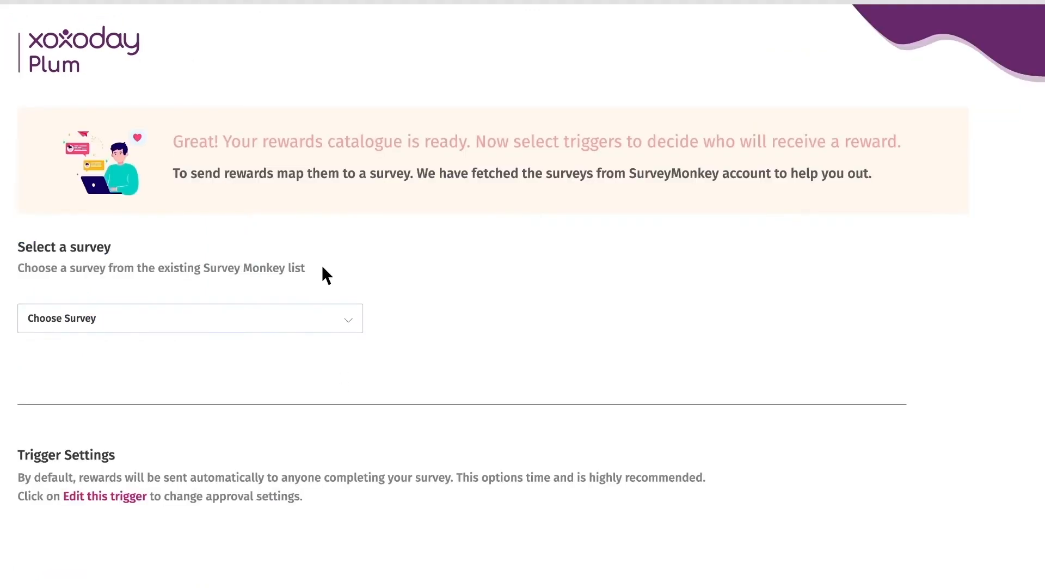
Choose the Employee Engagement Survey and set rewards to auto approval.
click(190, 317)
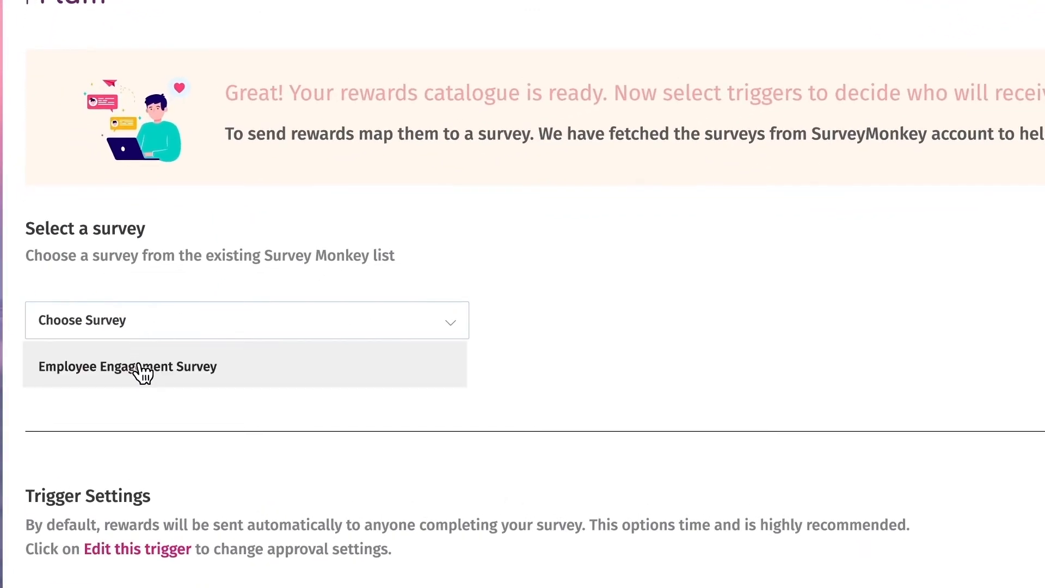
click(128, 366)
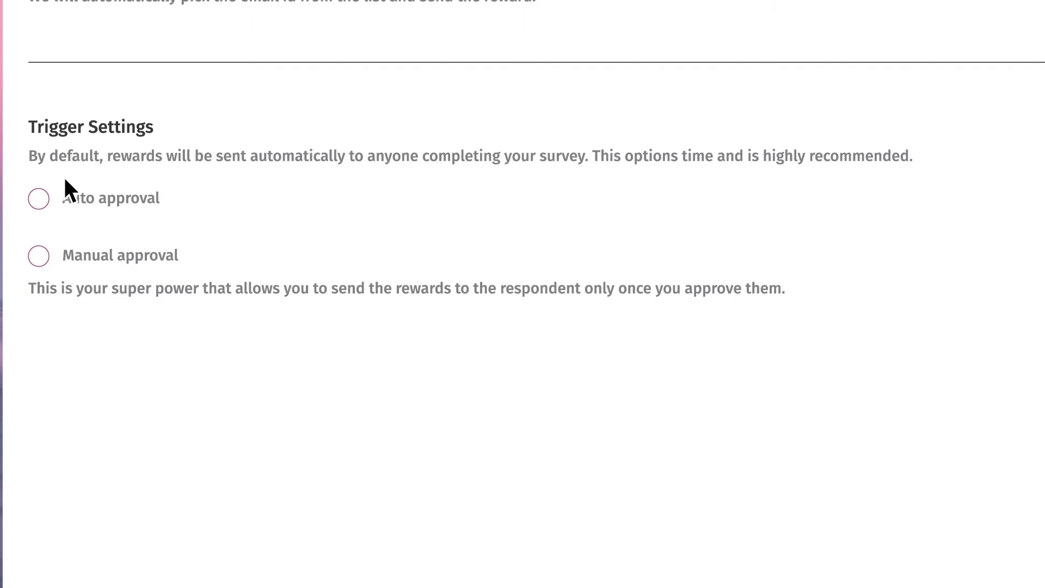
click(39, 198)
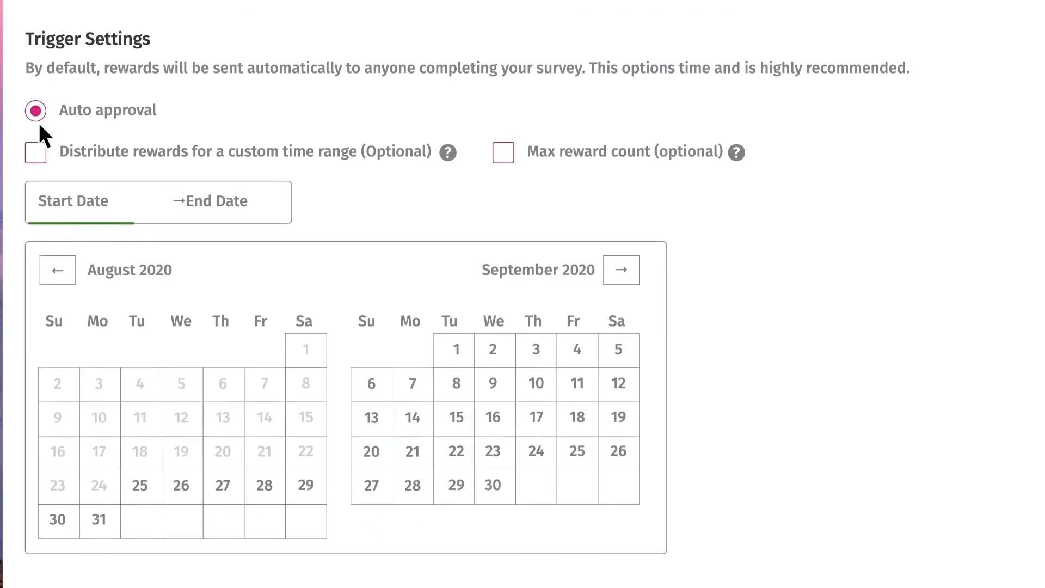
Limit rewards to 21–25 Sep 2020 with a 50-reward cap and launch the automation.
click(577, 427)
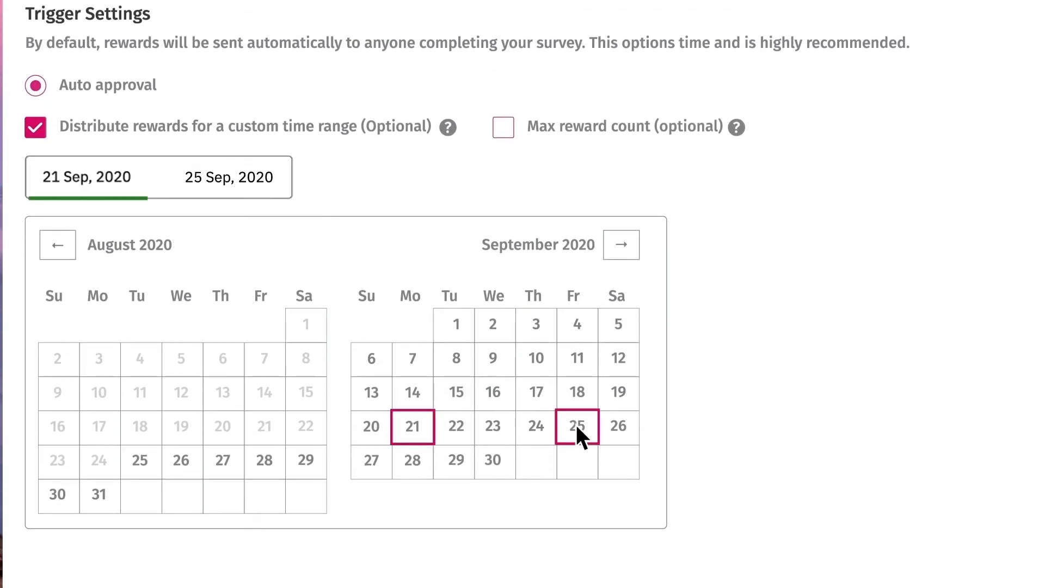
click(502, 126)
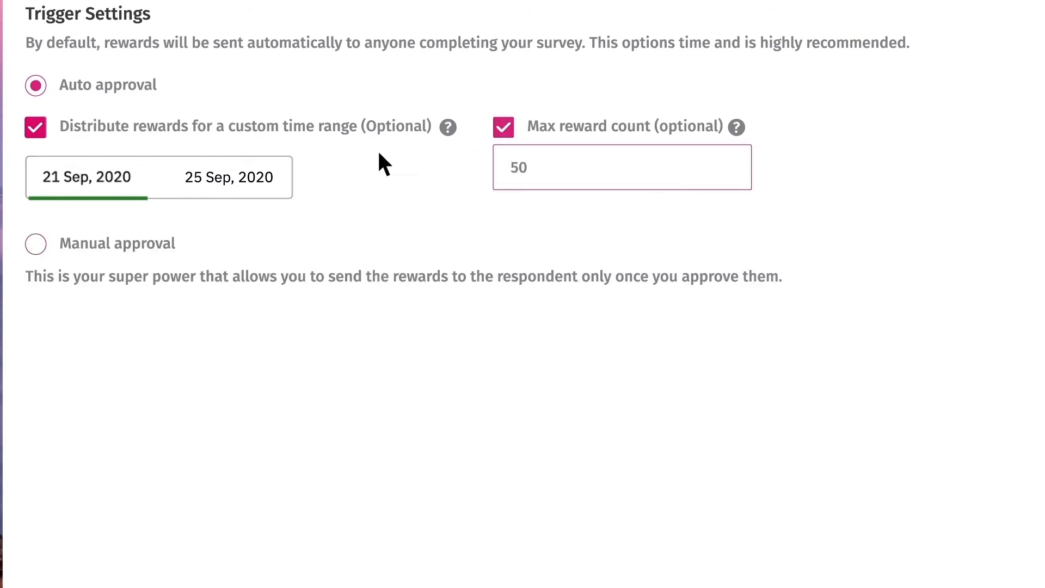
click(35, 243)
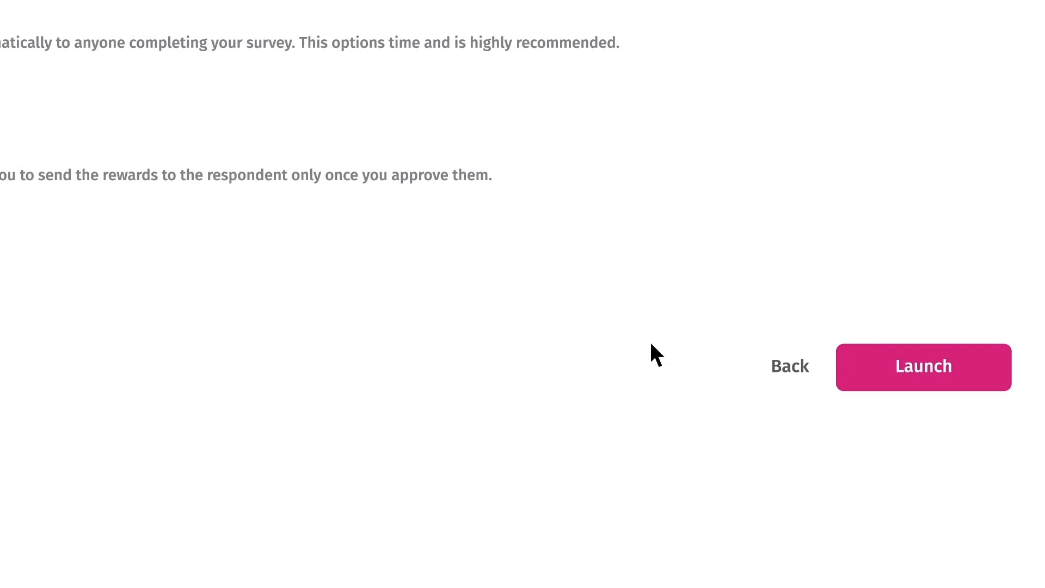
click(922, 367)
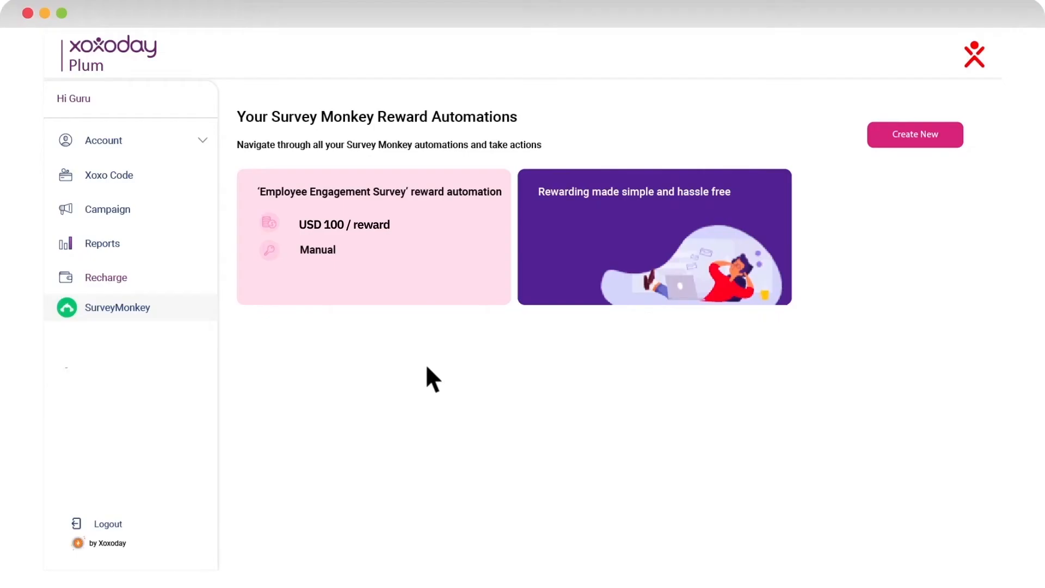
Open the Employee Engagement Survey automation and toggle Active to bring up the inactivate dialog.
click(372, 236)
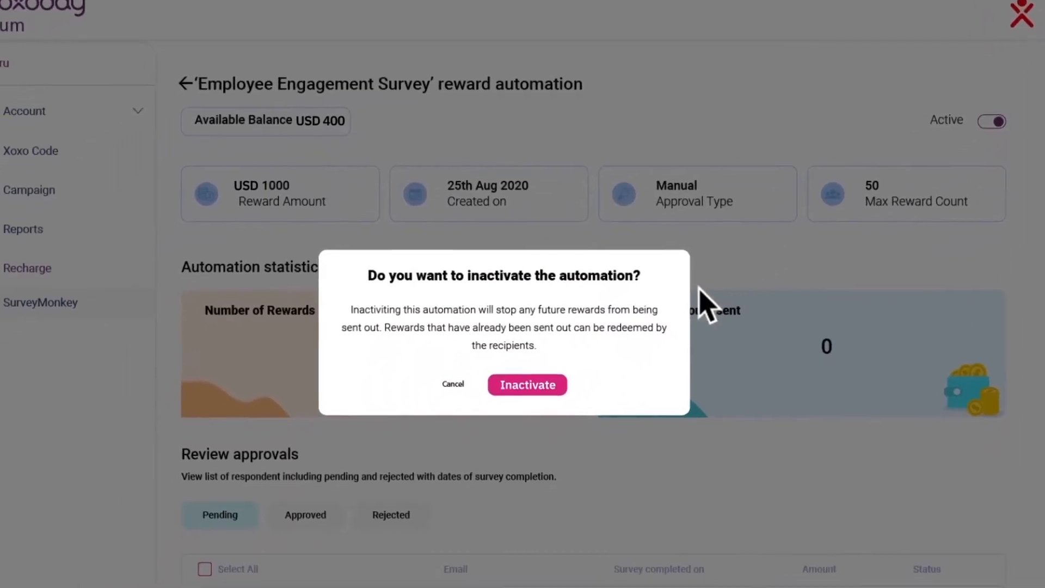
click(452, 384)
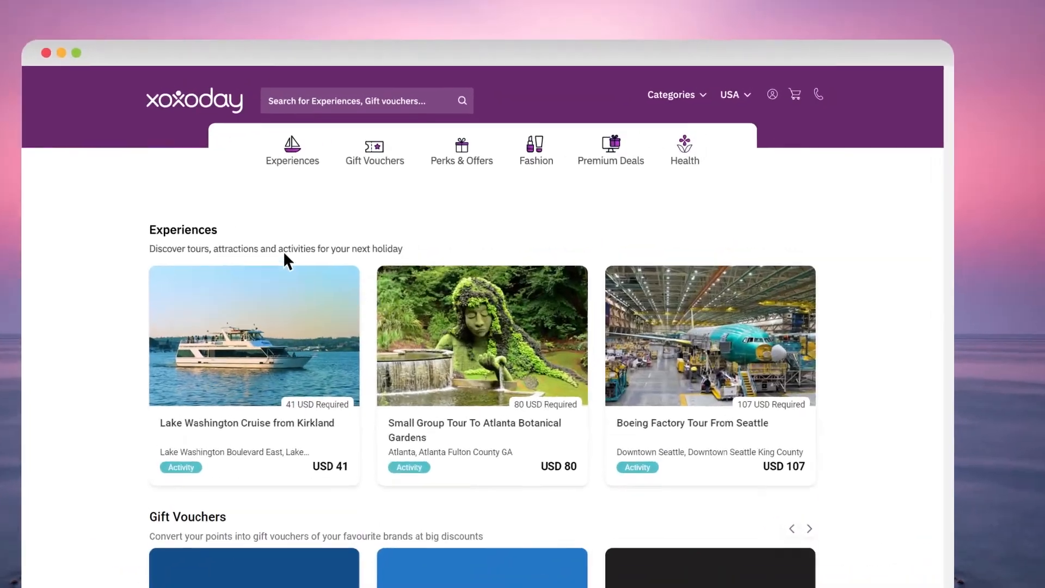
click(772, 94)
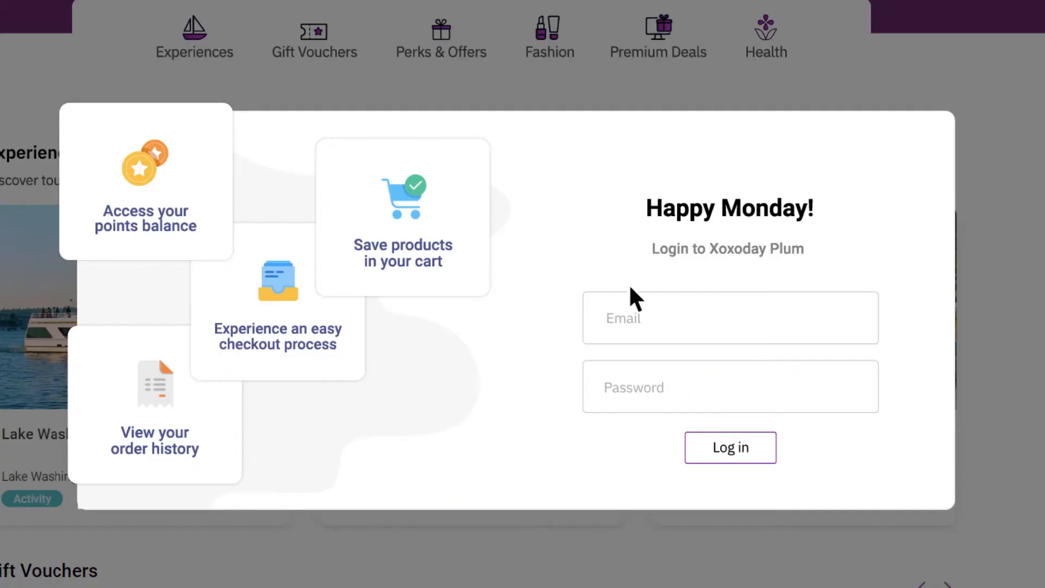
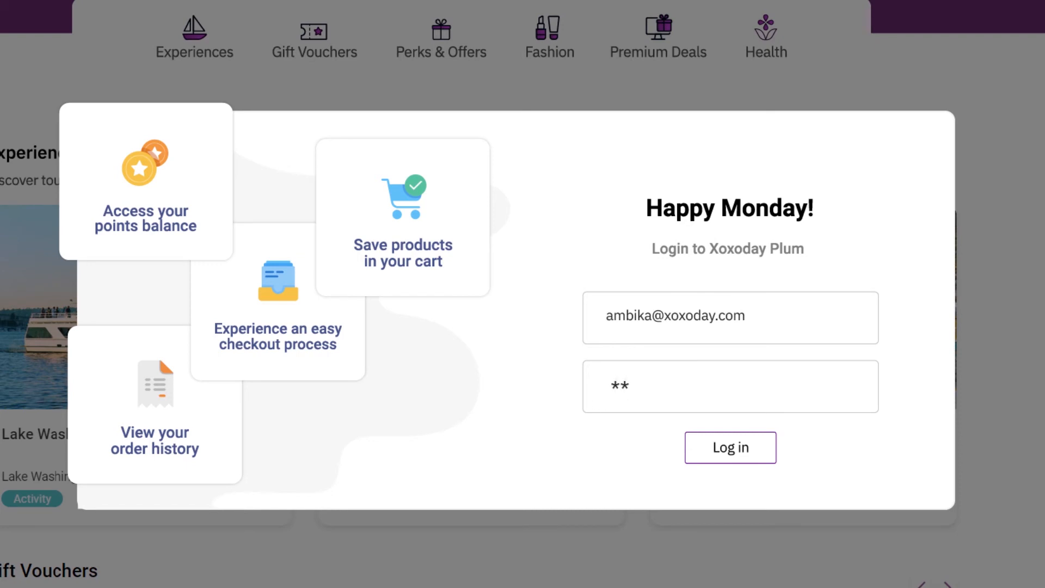
click(729, 446)
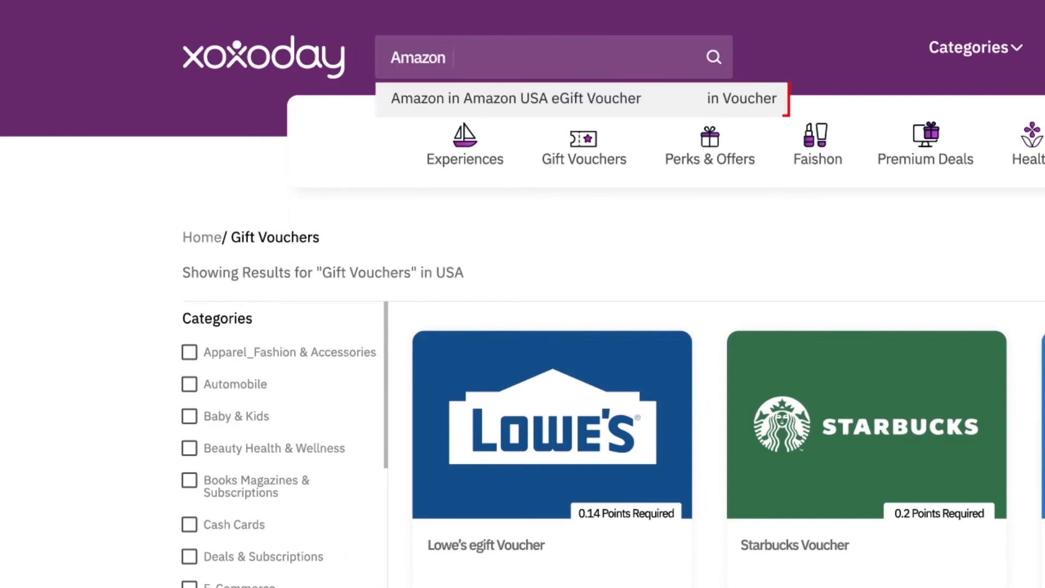
Open the Amazon USA eGift Voucher and set its value to USD100.
click(515, 97)
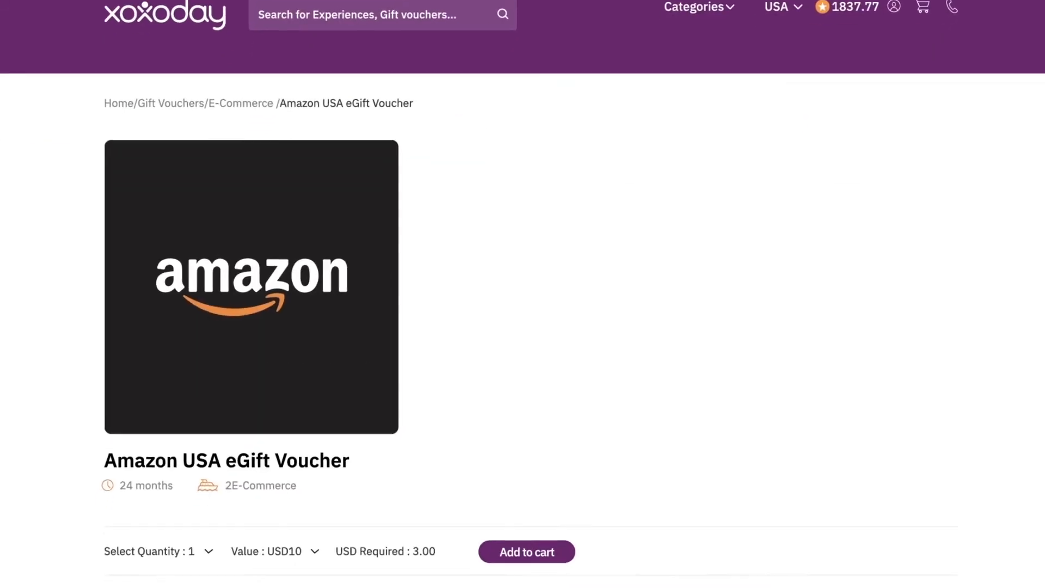
click(213, 551)
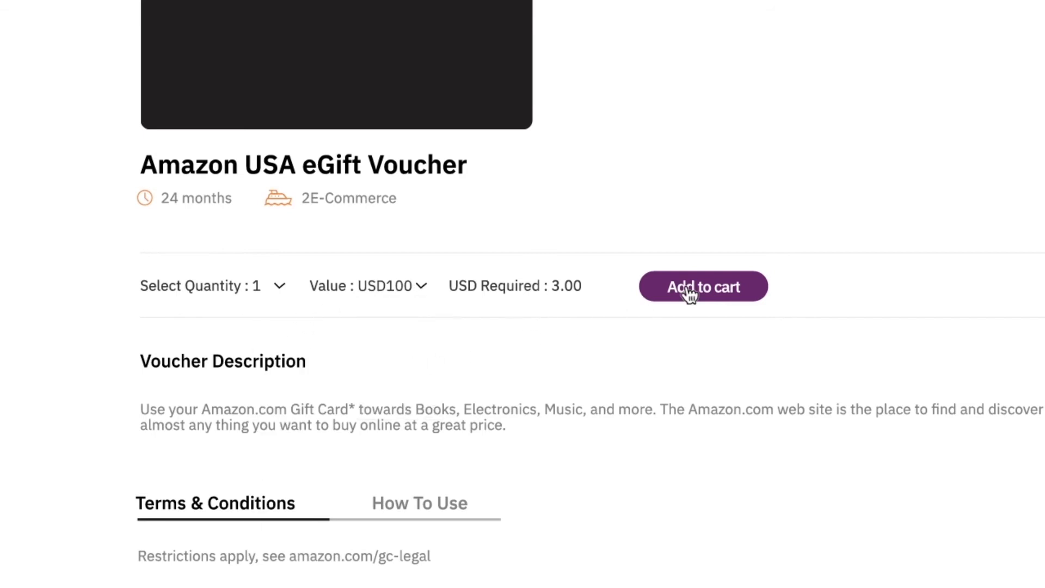
scroll(up, 3)
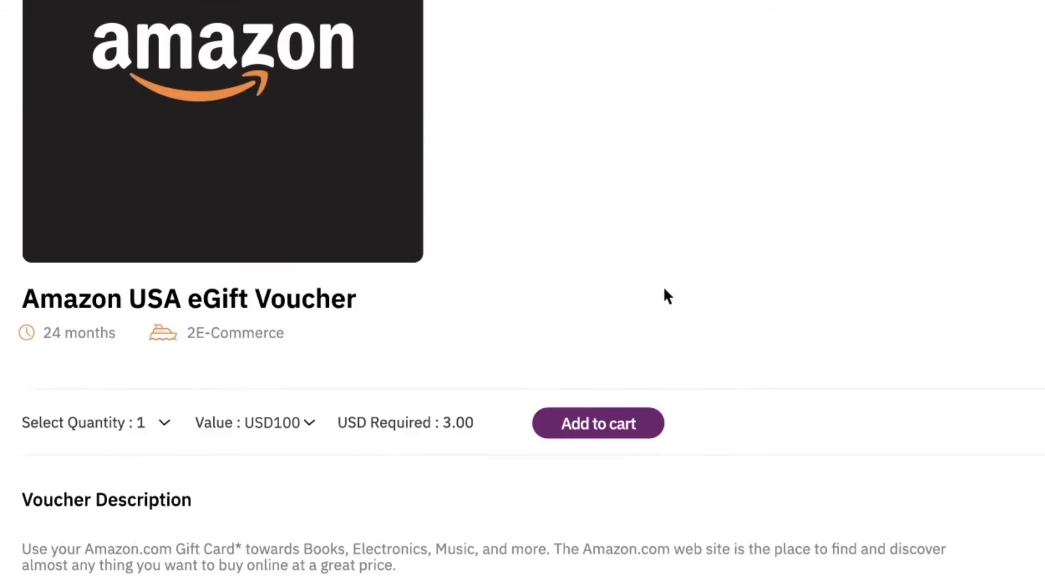
Add the USD100 Amazon voucher to the cart and proceed to the checkout form.
click(598, 422)
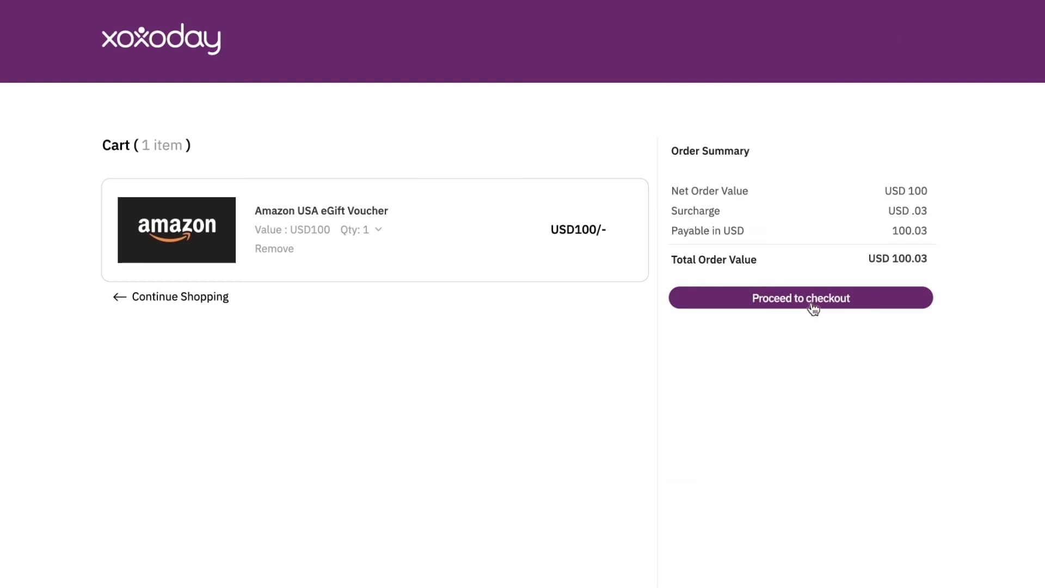
click(800, 297)
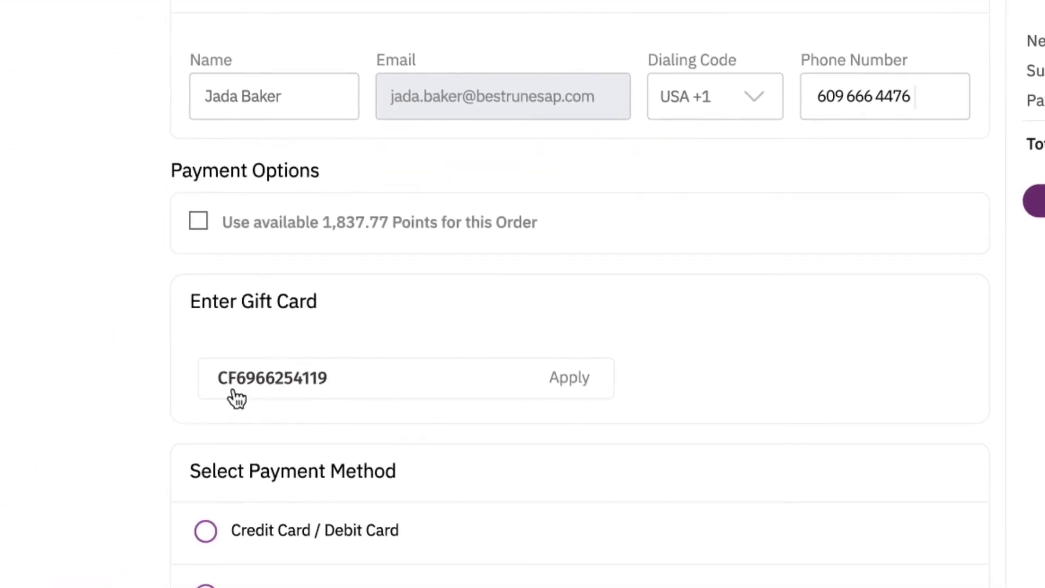
scroll(down, 3)
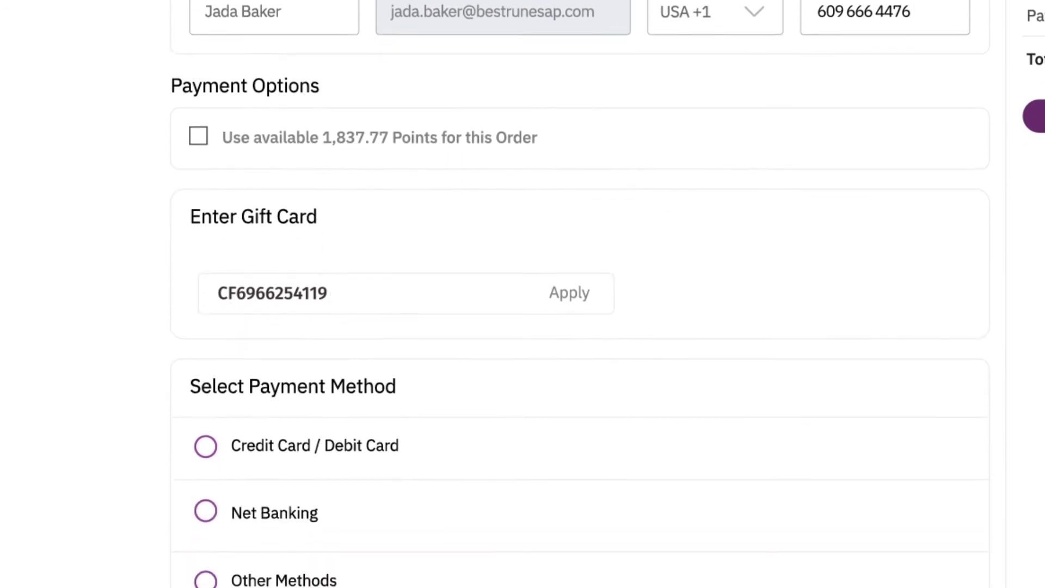
scroll(down, 3)
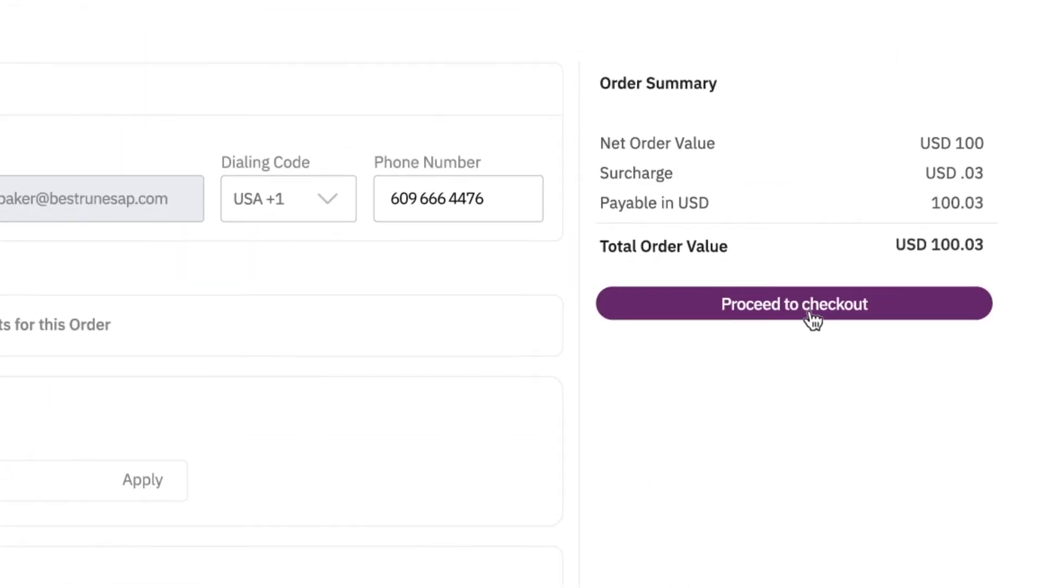
click(794, 303)
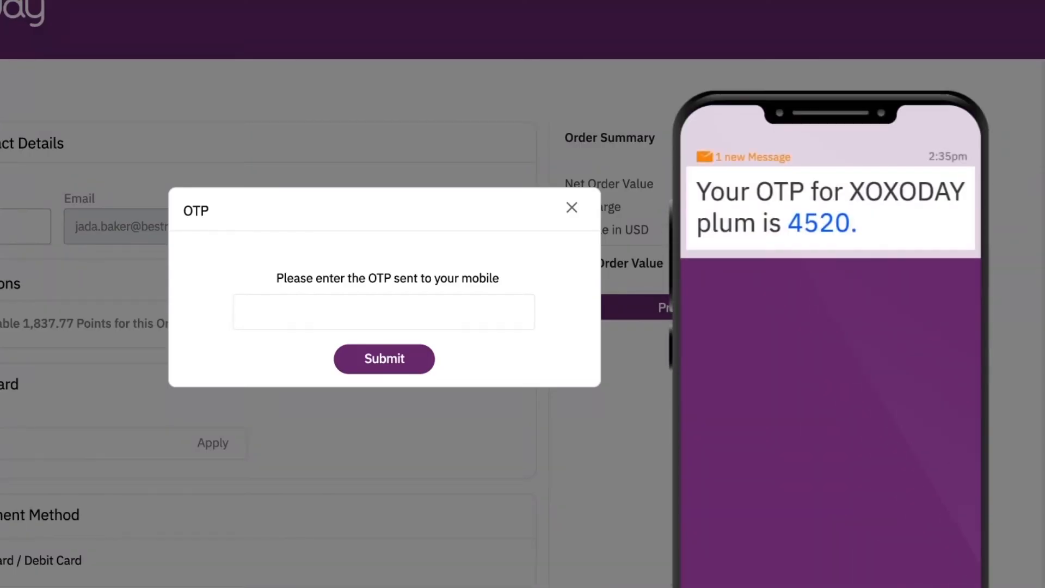
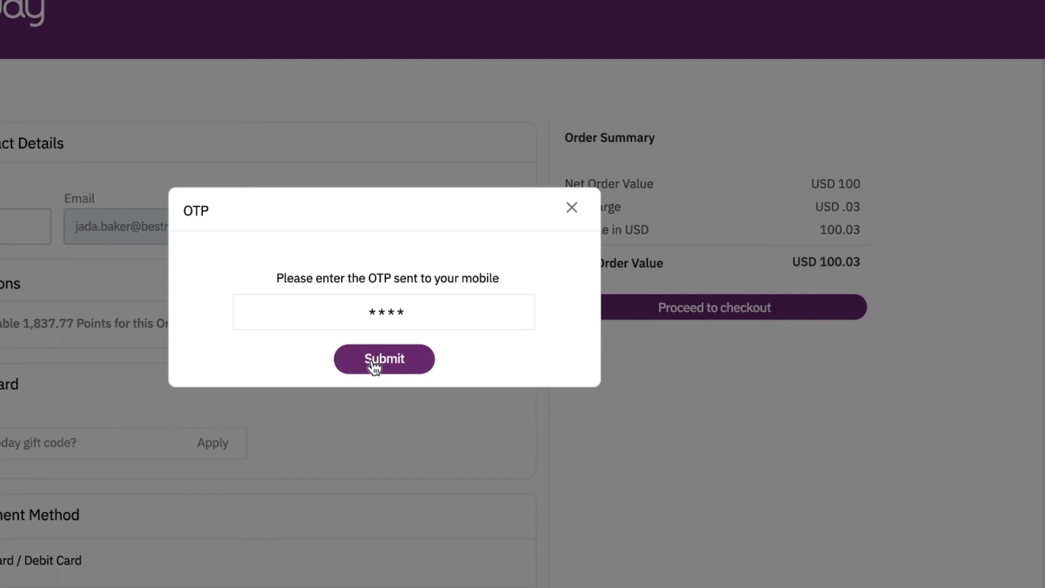
click(385, 358)
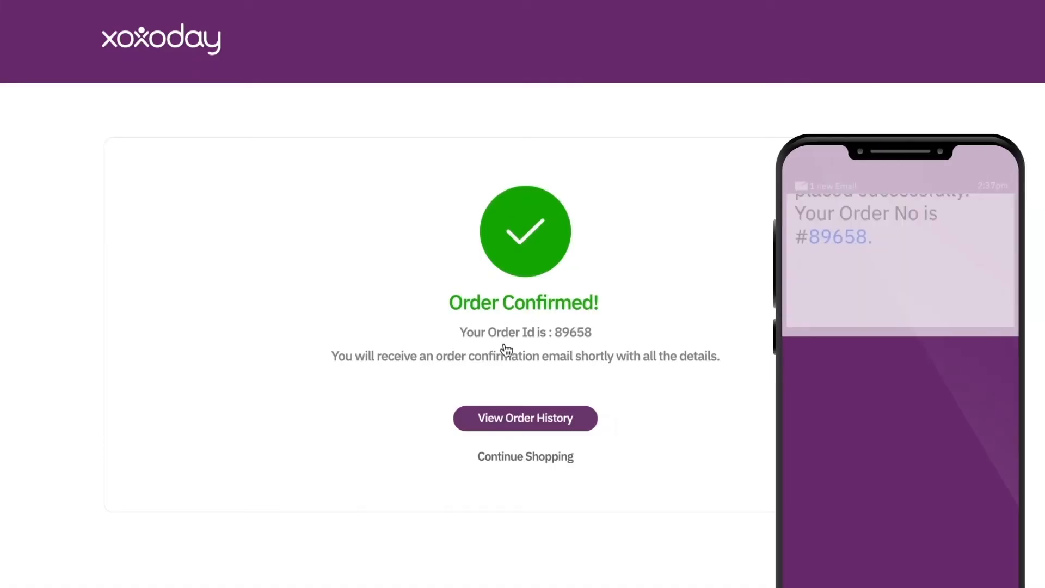